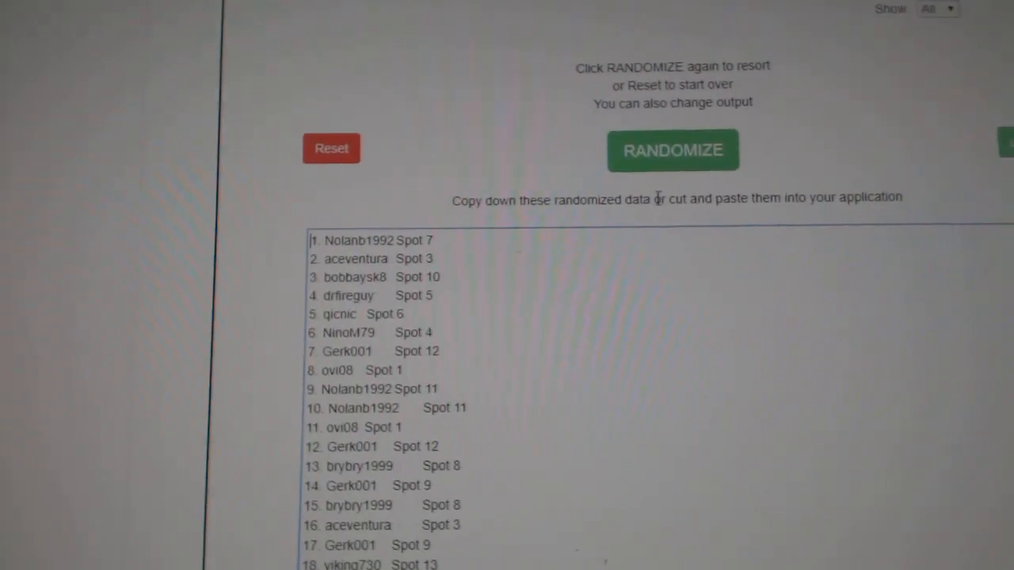
Step: Reshuffle the player-and-spot list, then randomize the order of the 15 teams
left_click(671, 150)
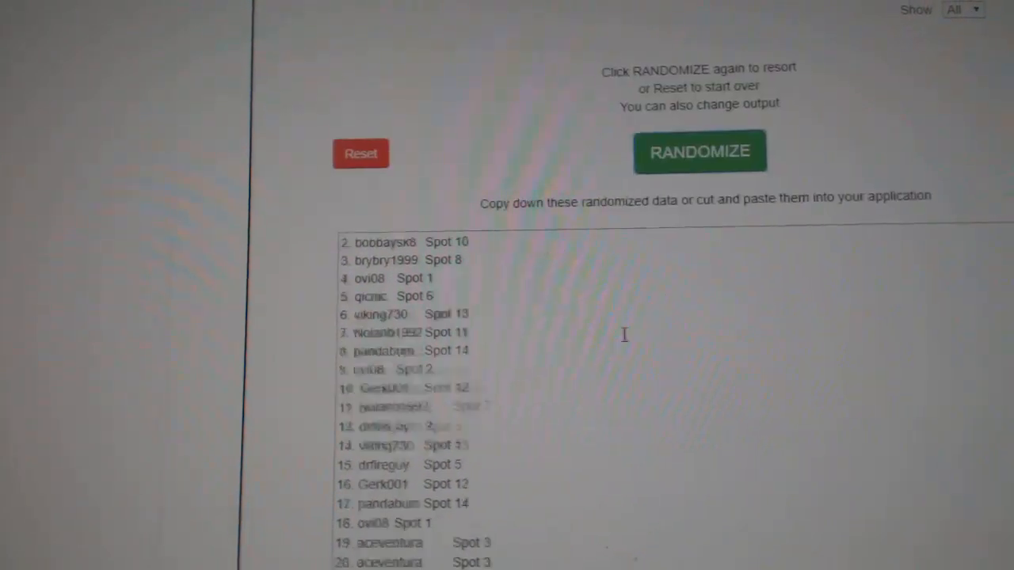
right_click(388, 317)
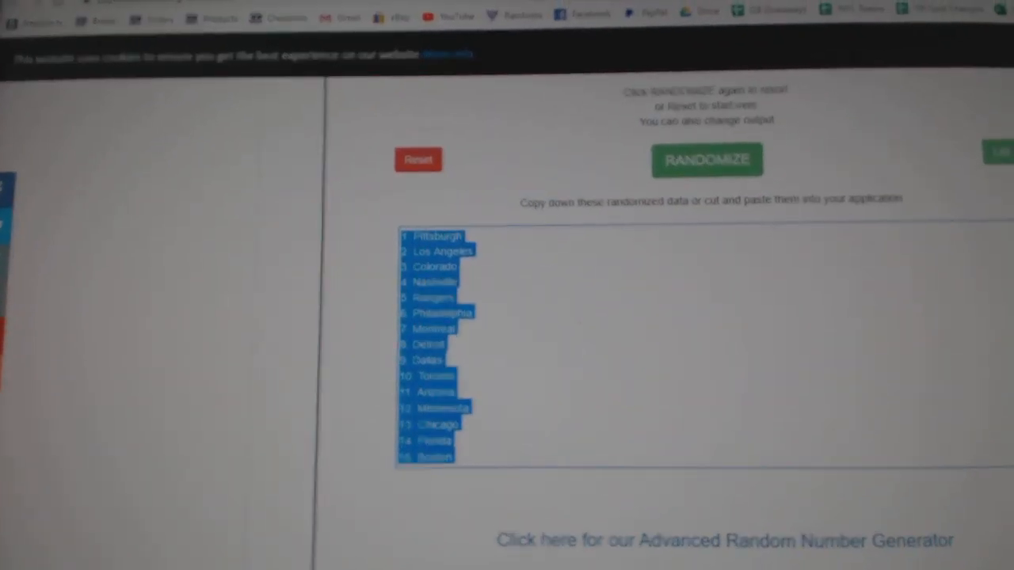
left_click(707, 159)
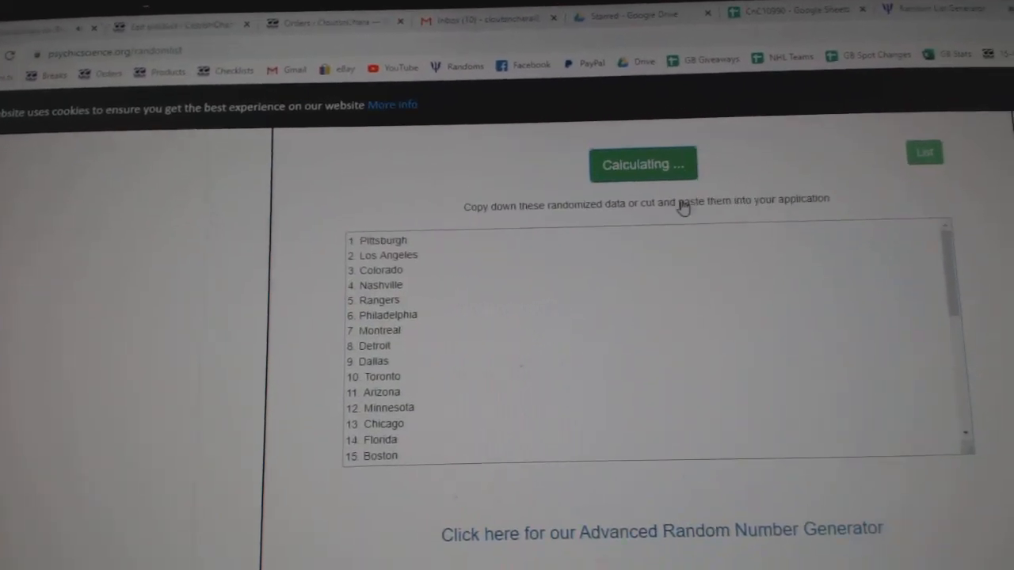
left_click(643, 163)
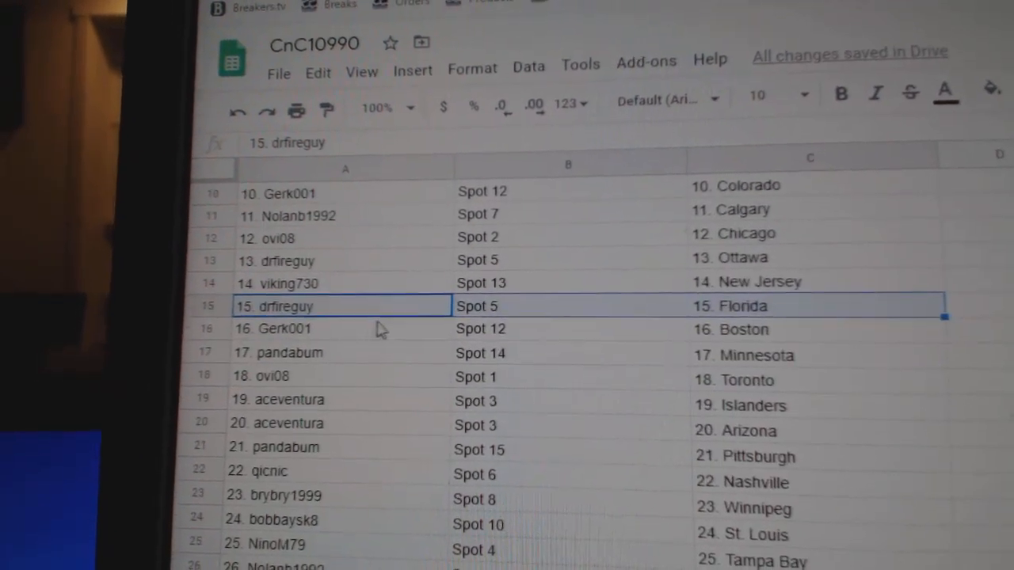
Step: Review the break sheet rows down to pairing 22, qicnic with Nashville
left_click(301, 363)
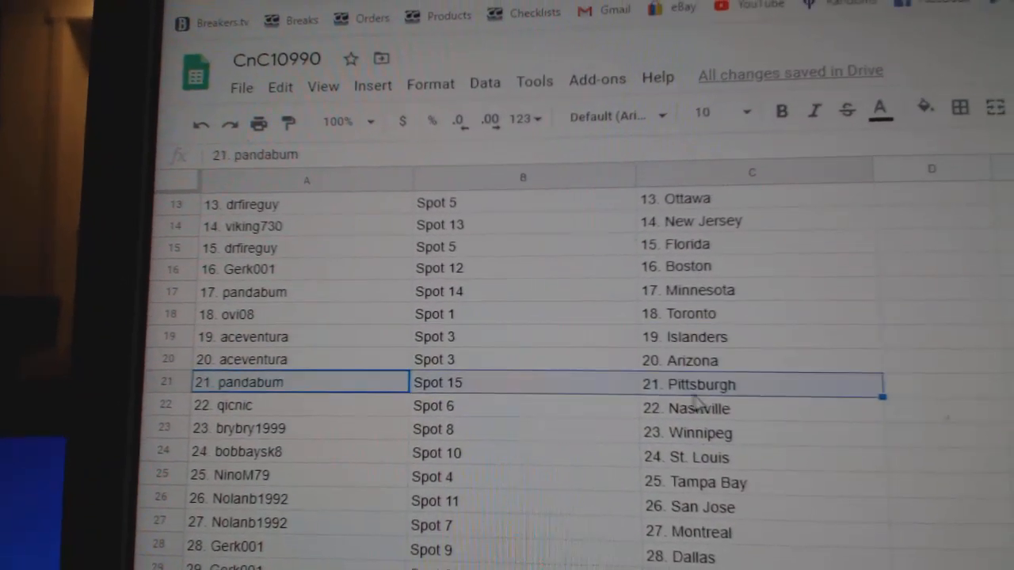
left_click(300, 387)
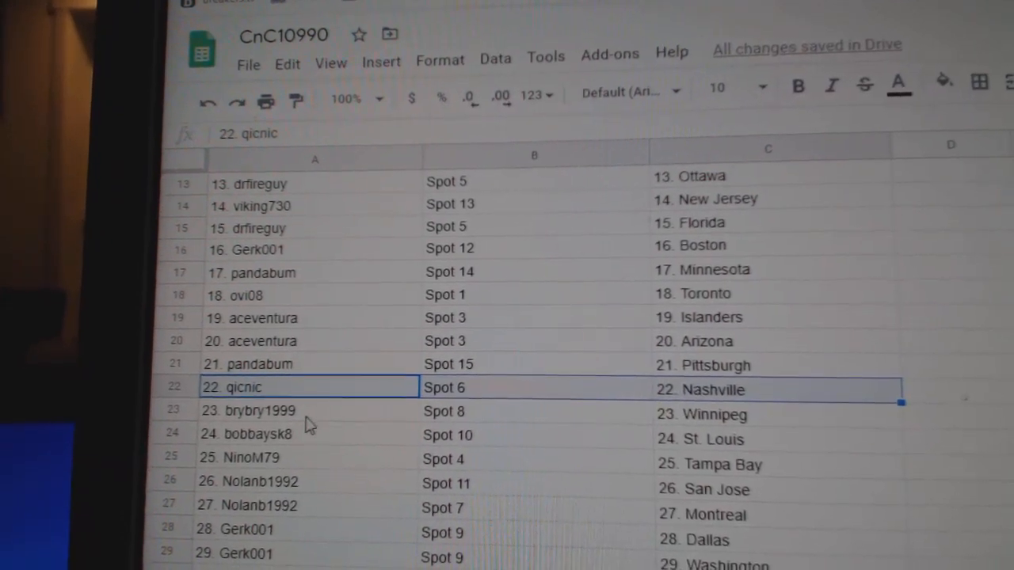